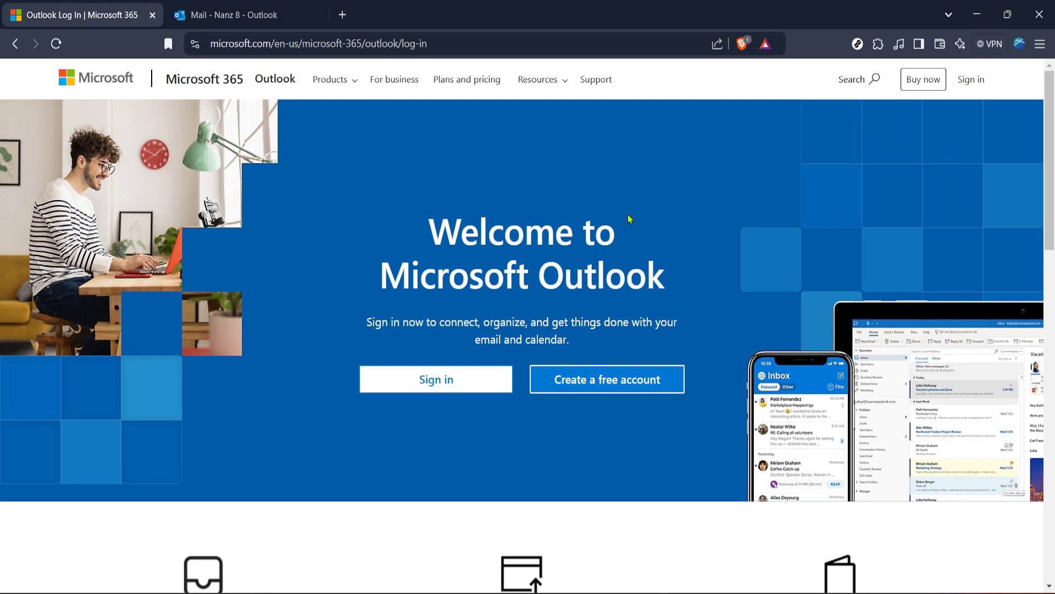
mouse_move(528, 318)
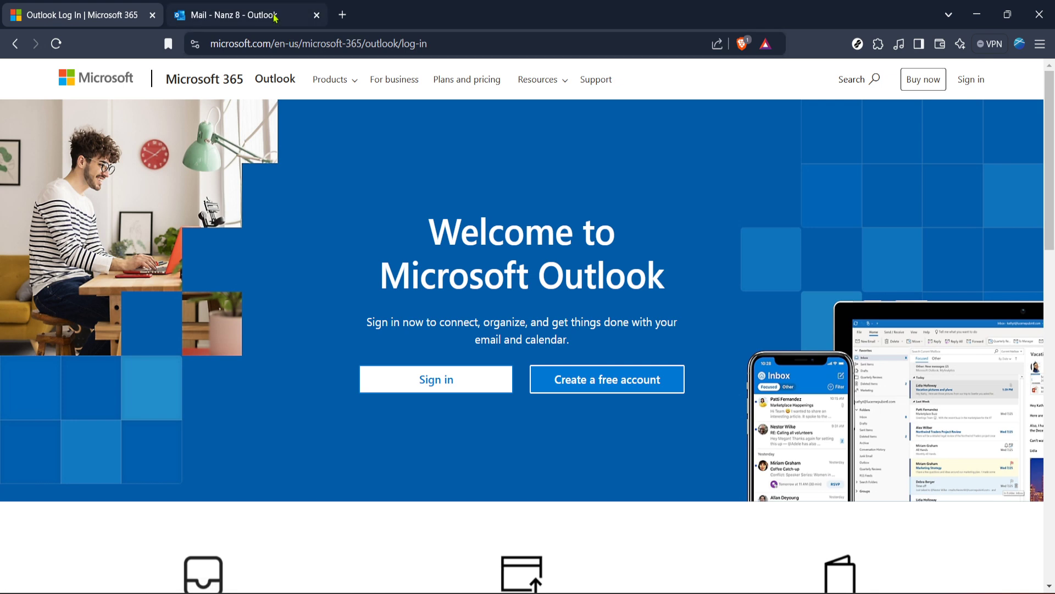
Switch to the 'Mail - Outlook' tab and show the Inbox with 329 unread.
click(242, 15)
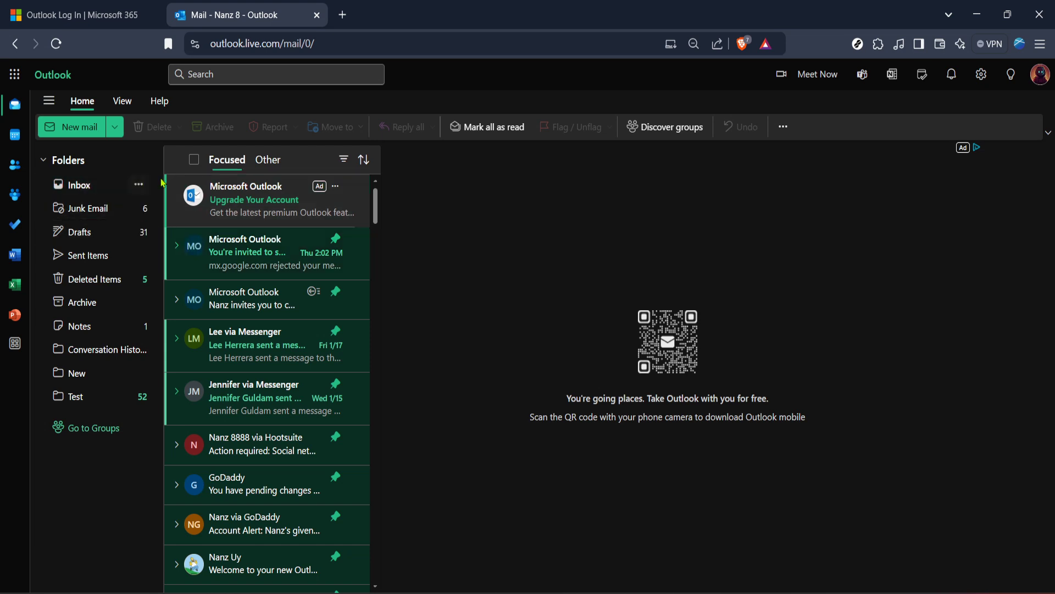
click(93, 185)
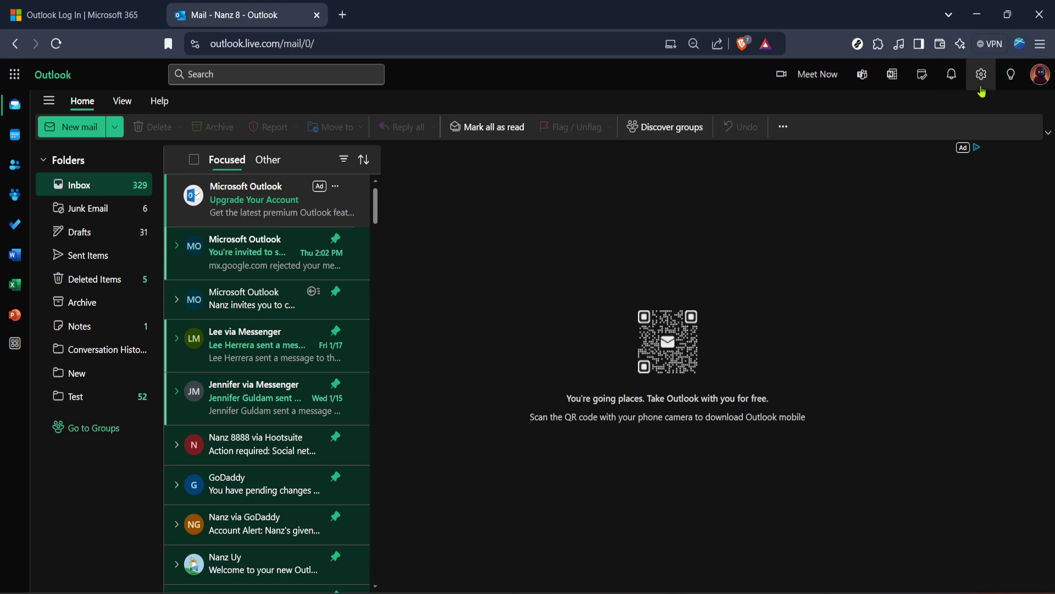
Open Settings on the Mail Layout page with Focused Inbox and text size options.
click(981, 74)
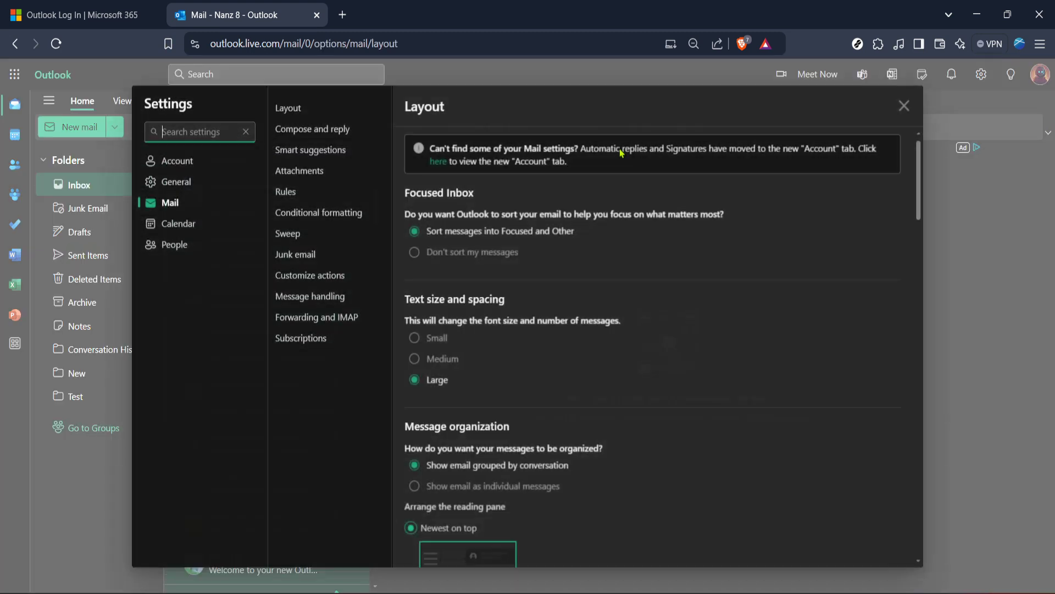
mouse_move(434, 288)
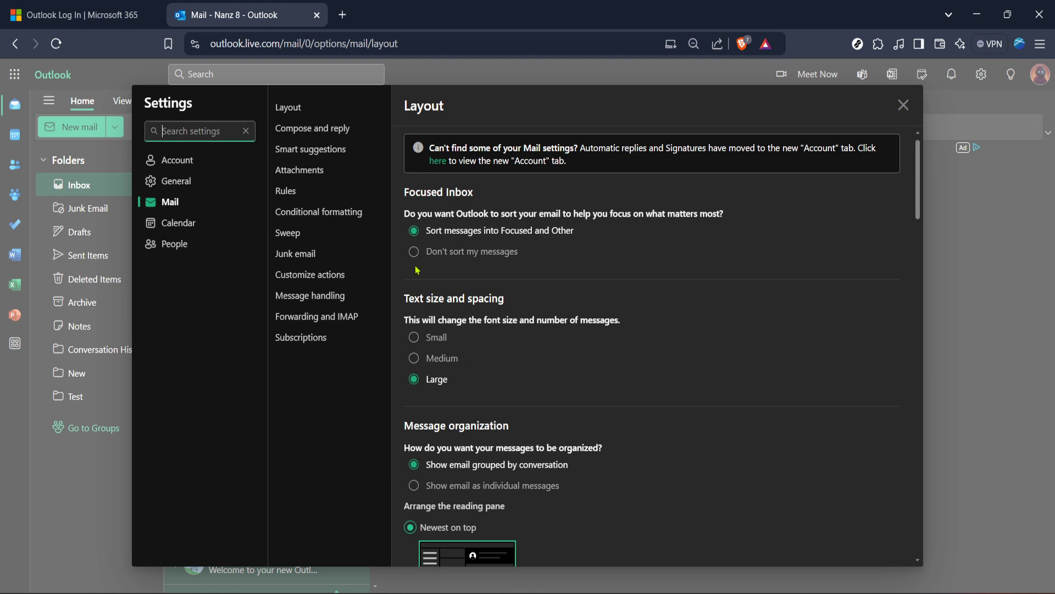
mouse_move(209, 228)
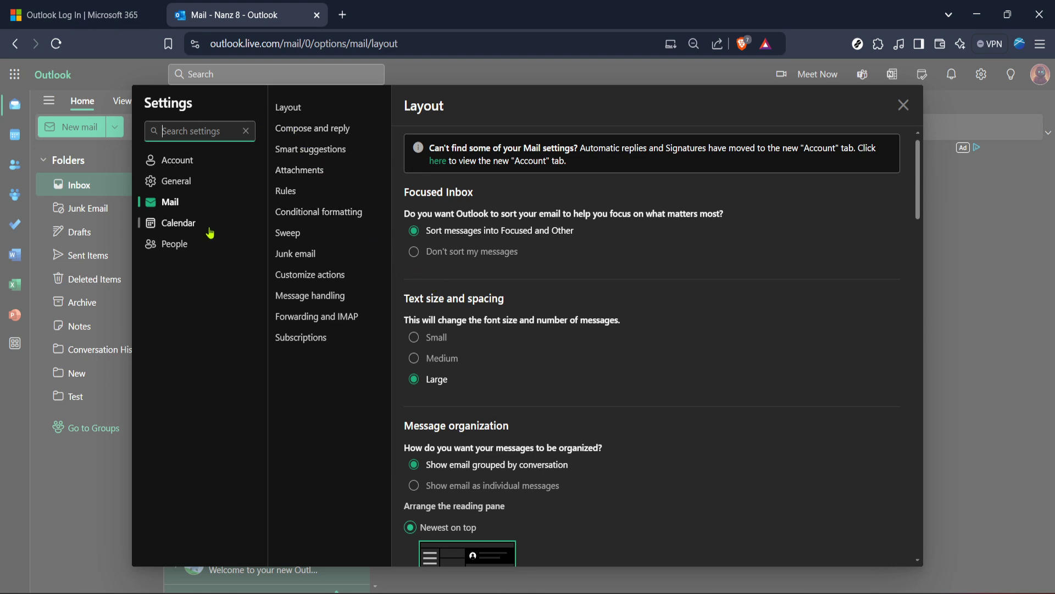
mouse_move(416, 289)
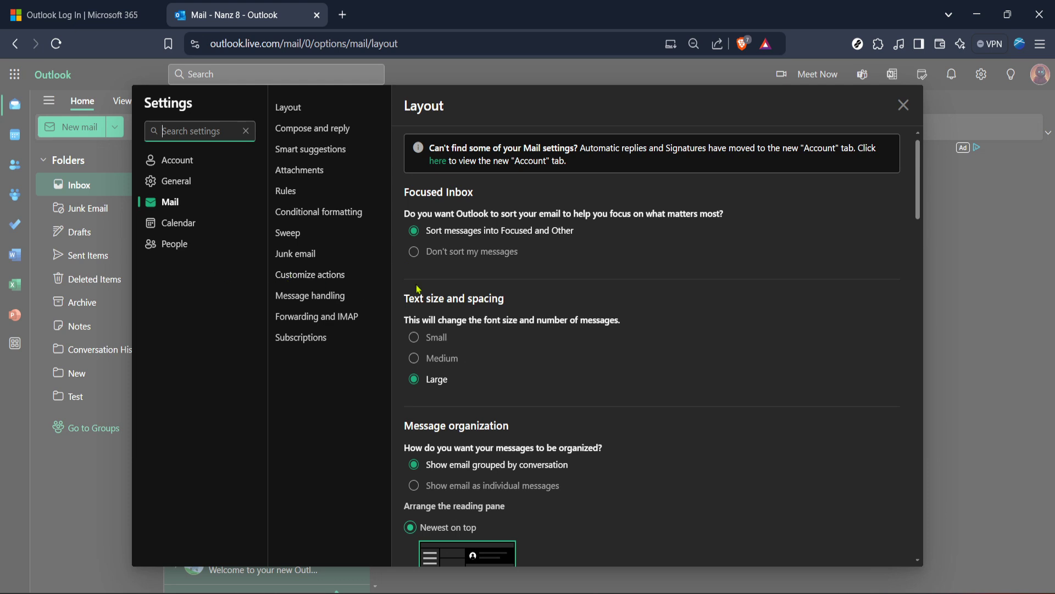
mouse_move(498, 289)
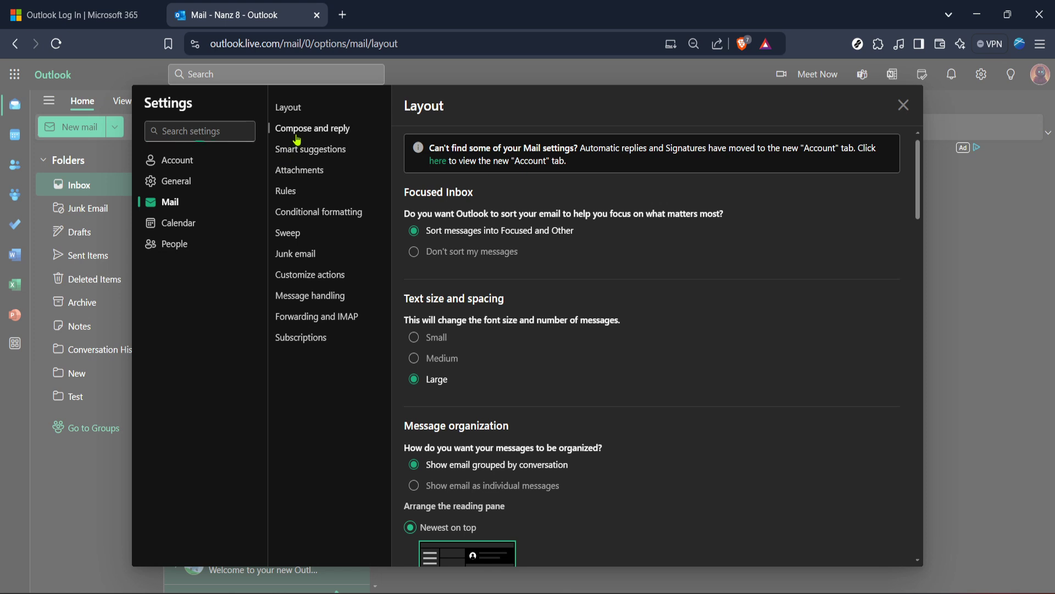
Open Mail > Compose and reply and scroll down to the 'Preview links in email' option.
click(312, 128)
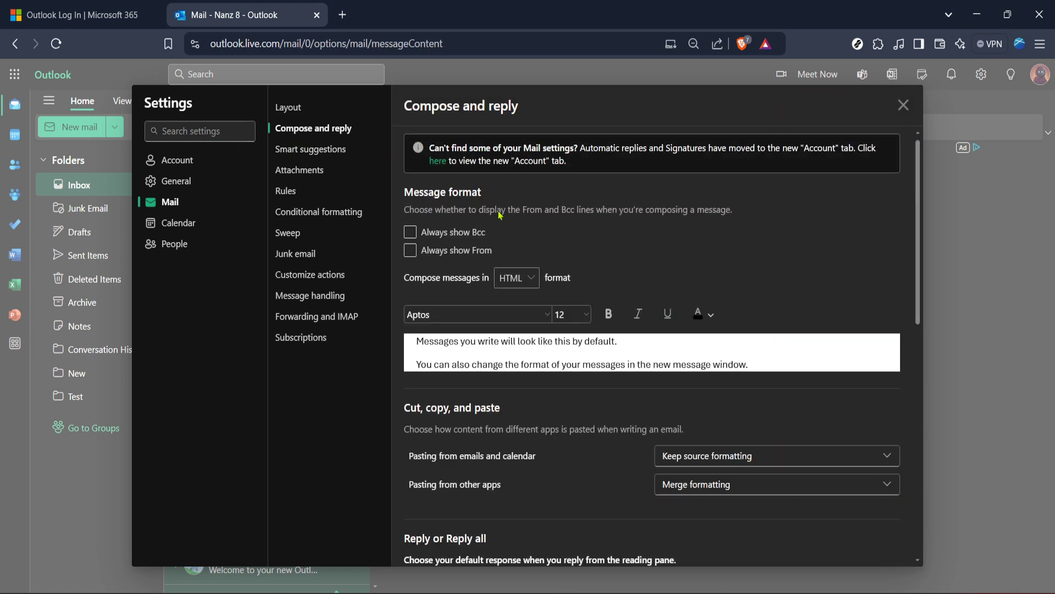
mouse_move(732, 275)
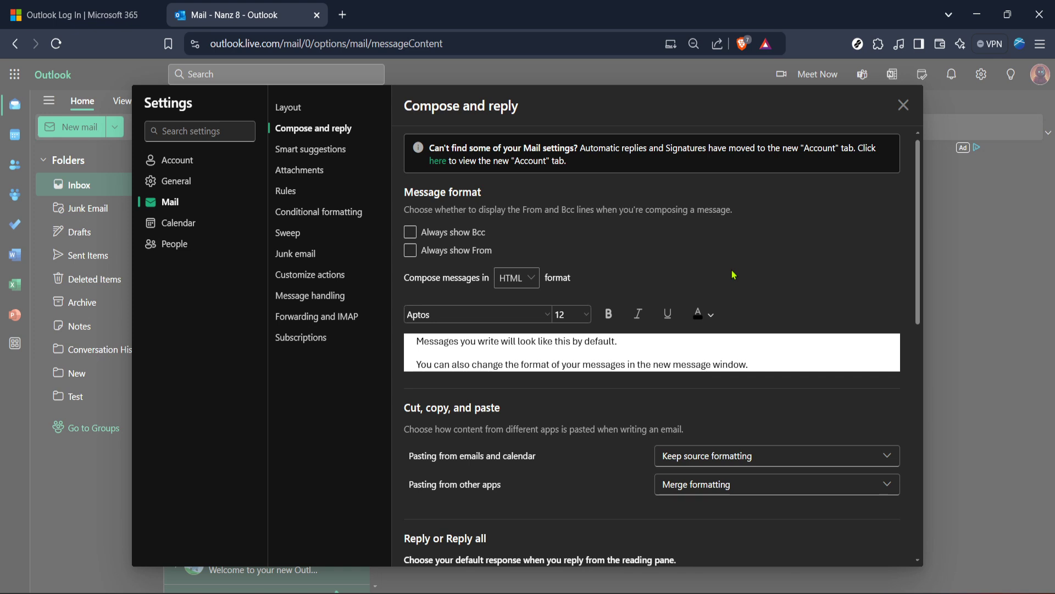
scroll(down, 3)
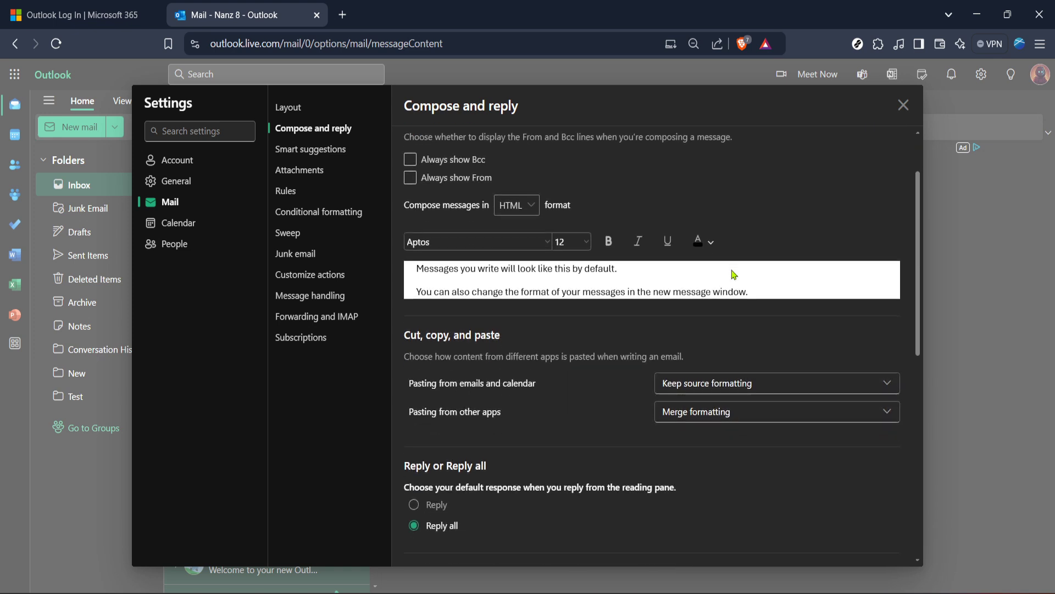
scroll(down, 3)
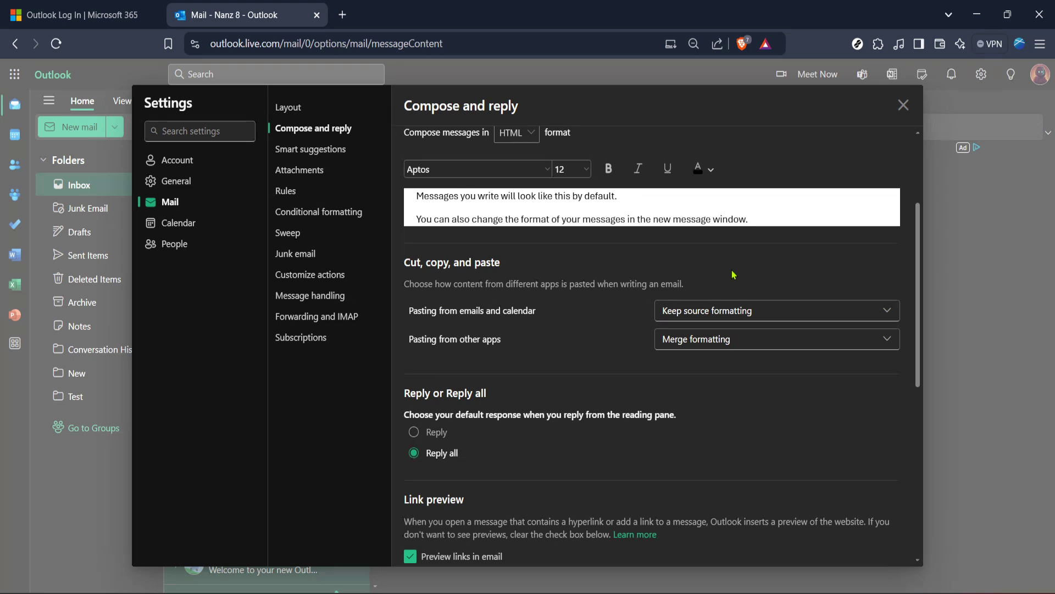
scroll(down, 3)
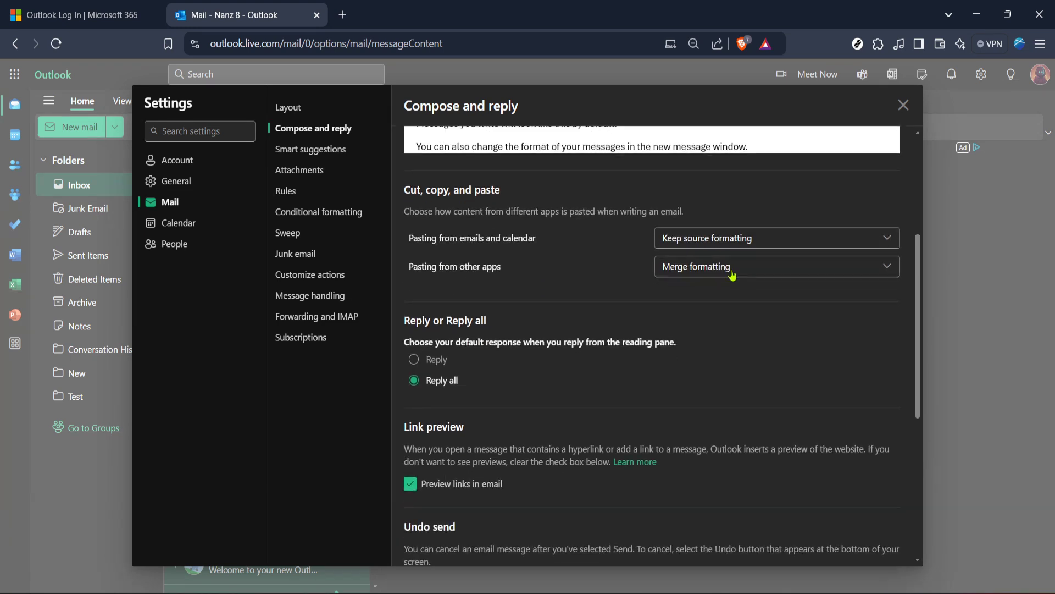
scroll(down, 3)
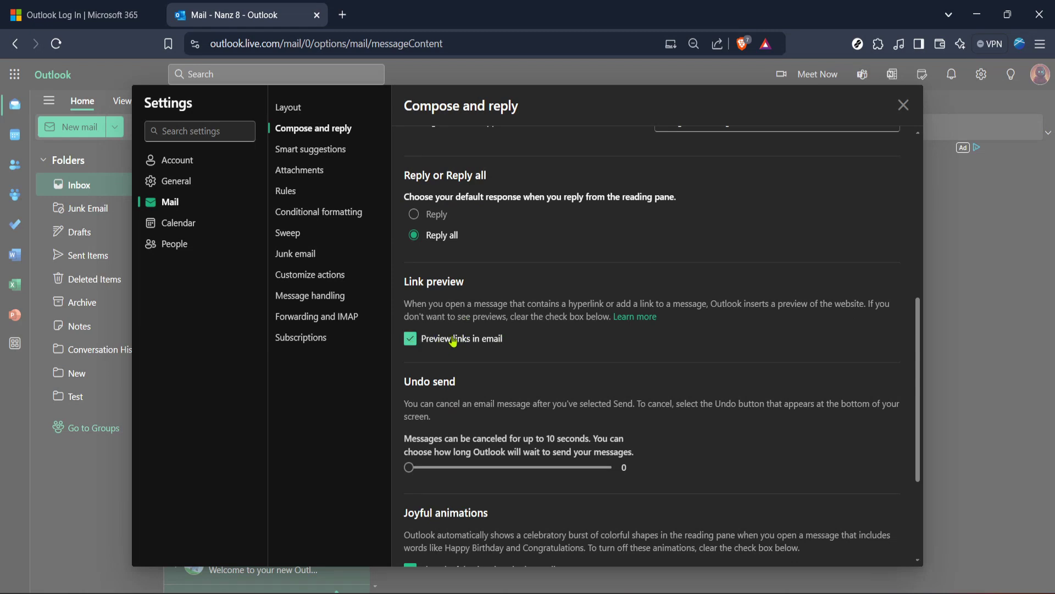
click(410, 338)
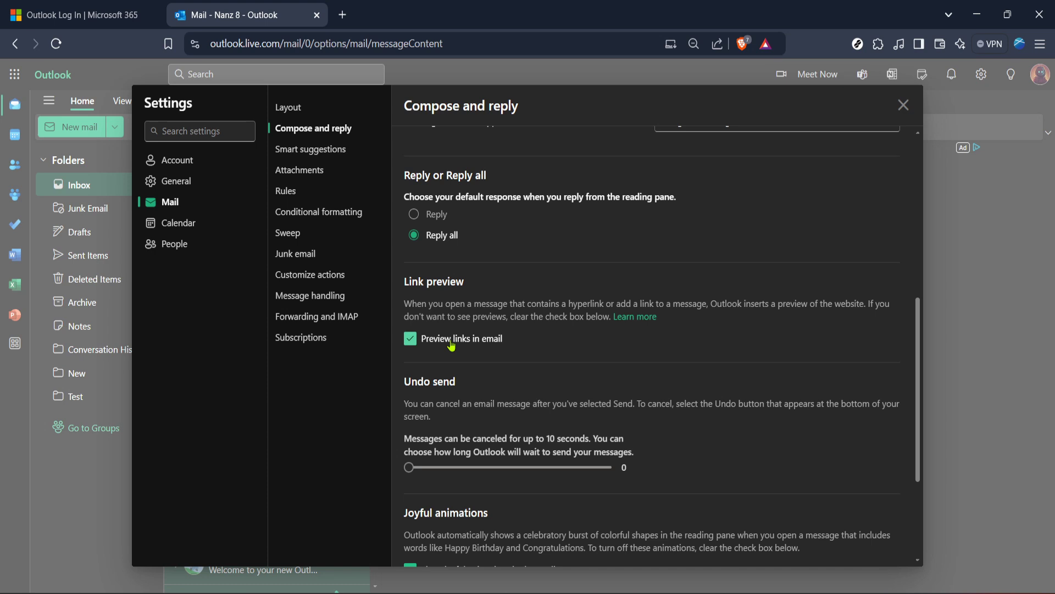
mouse_move(537, 287)
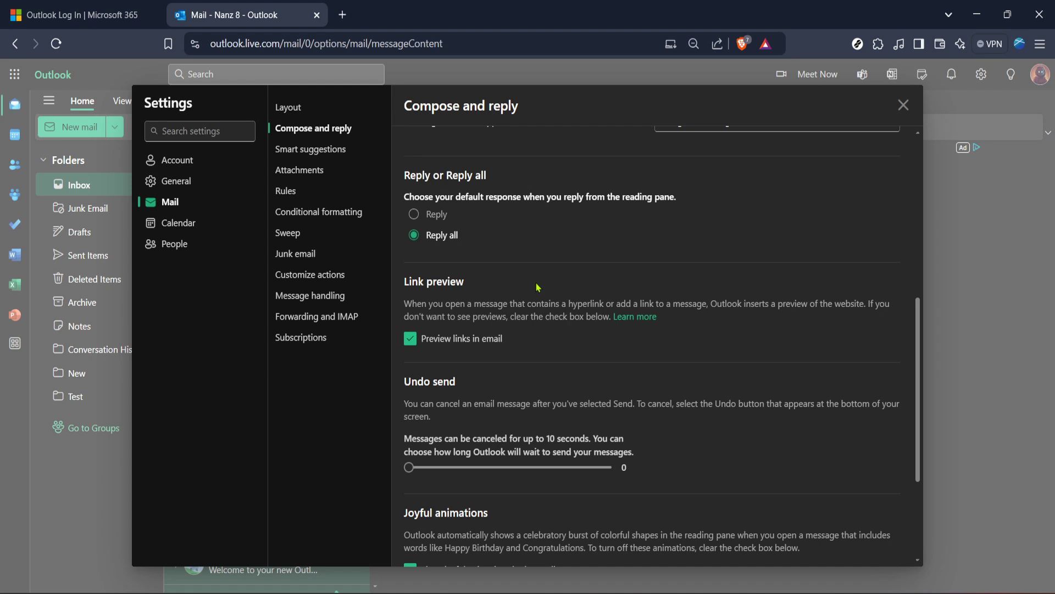
mouse_move(501, 299)
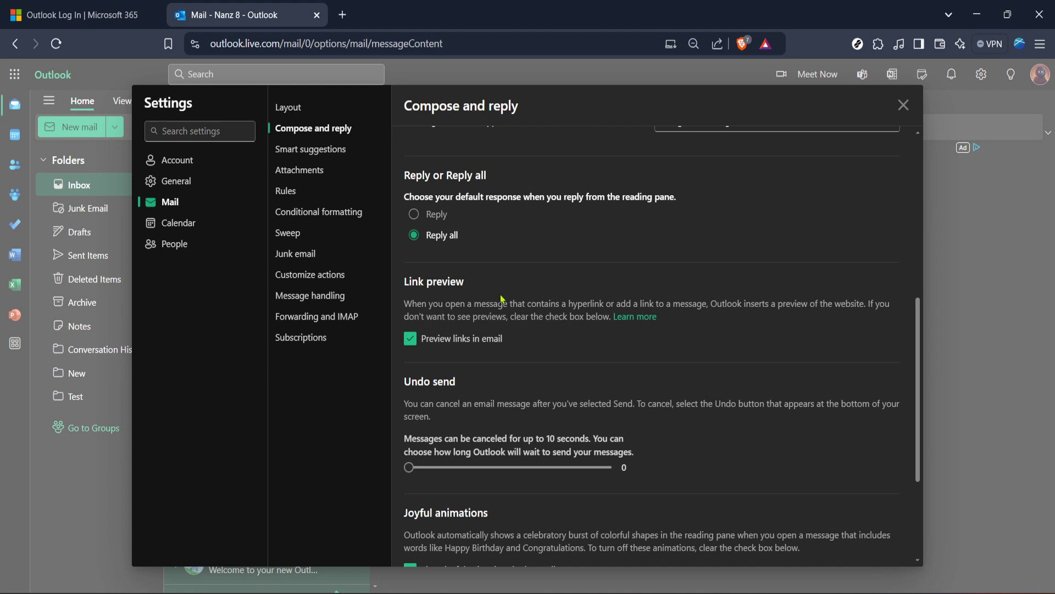